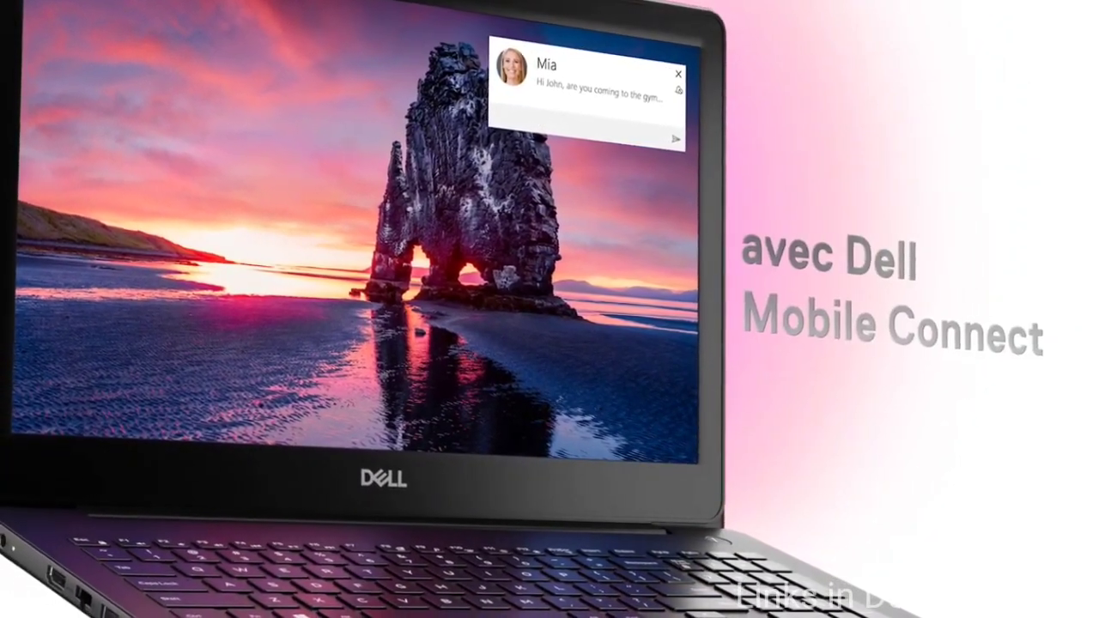
Scroll the Inspiron 11 3000 2-in-1 details past the folded 2-in-1 photo to the Small and sweet section
{"action": "type", "text": "Hi M"}
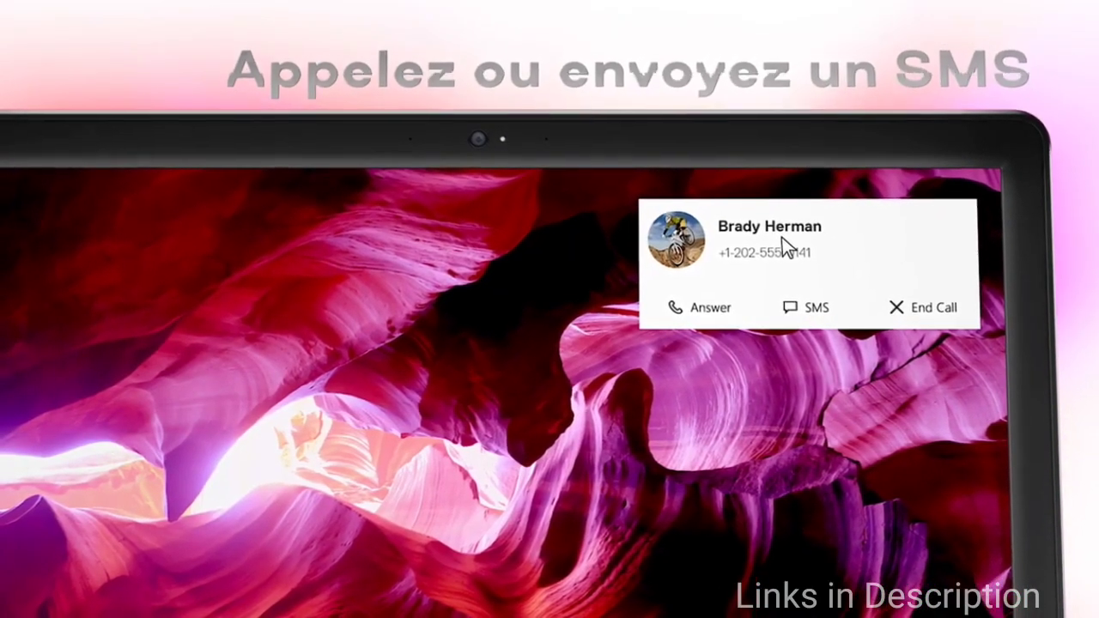
{"action": "left_click", "coordinate": [710, 307]}
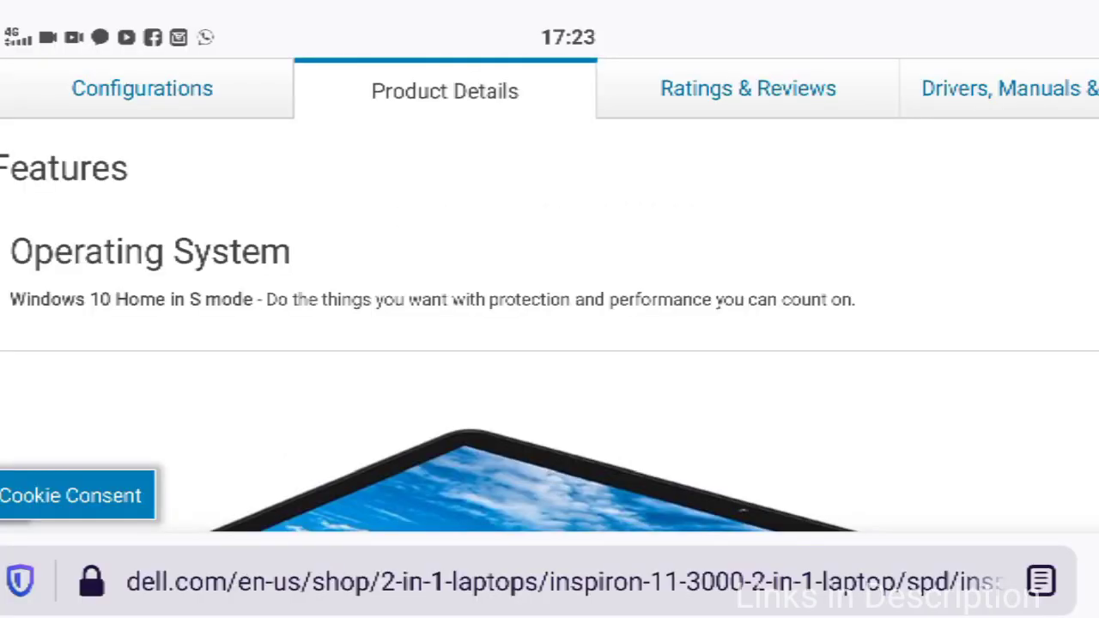
{"action": "scroll", "scroll_direction": "down", "scroll_amount": 3}
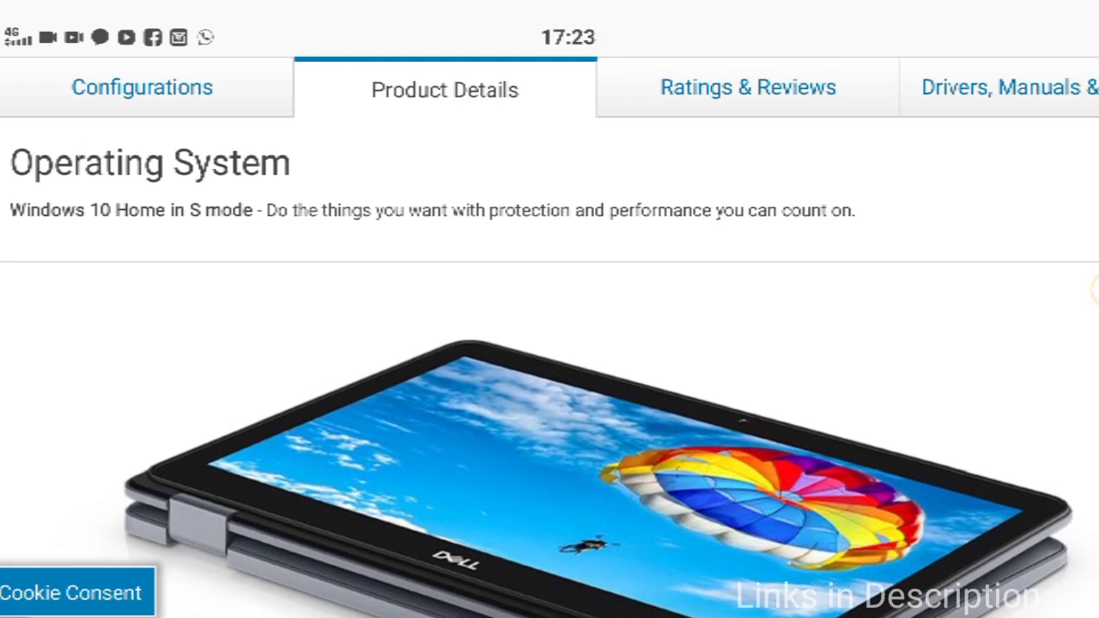
{"action": "scroll", "scroll_direction": "down", "scroll_amount": 3}
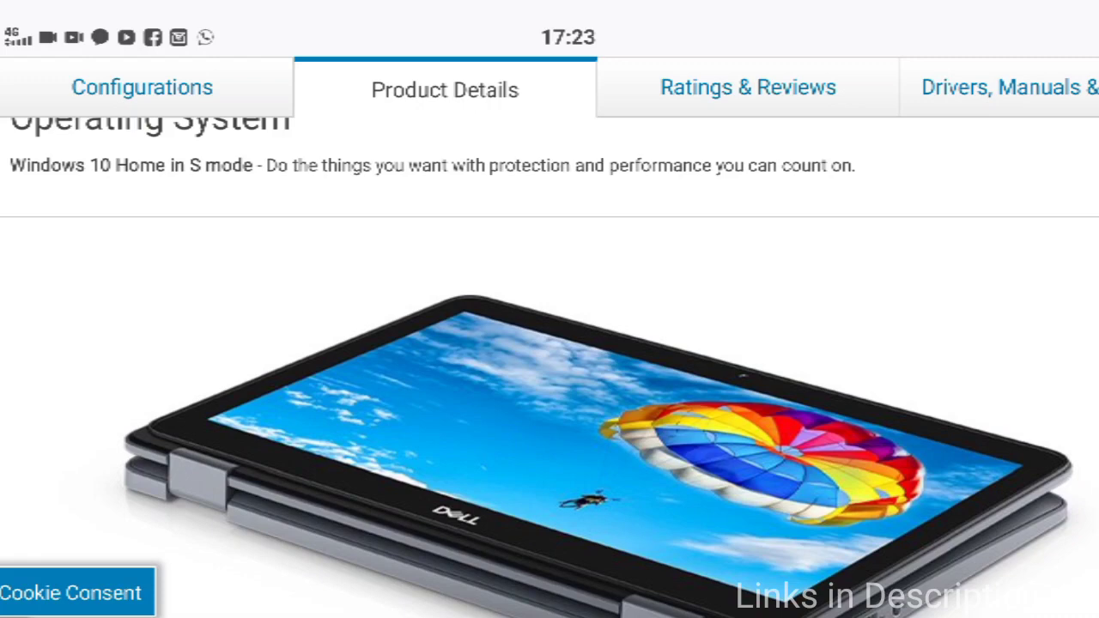
{"action": "scroll", "scroll_direction": "down", "scroll_amount": 3}
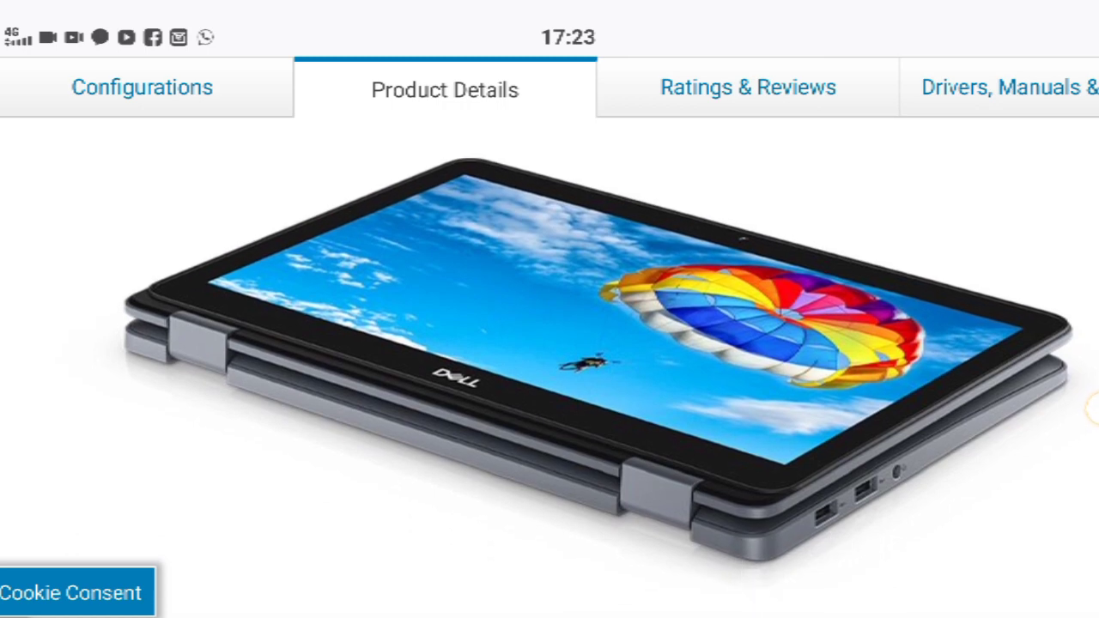
{"action": "scroll", "scroll_direction": "down", "scroll_amount": 3}
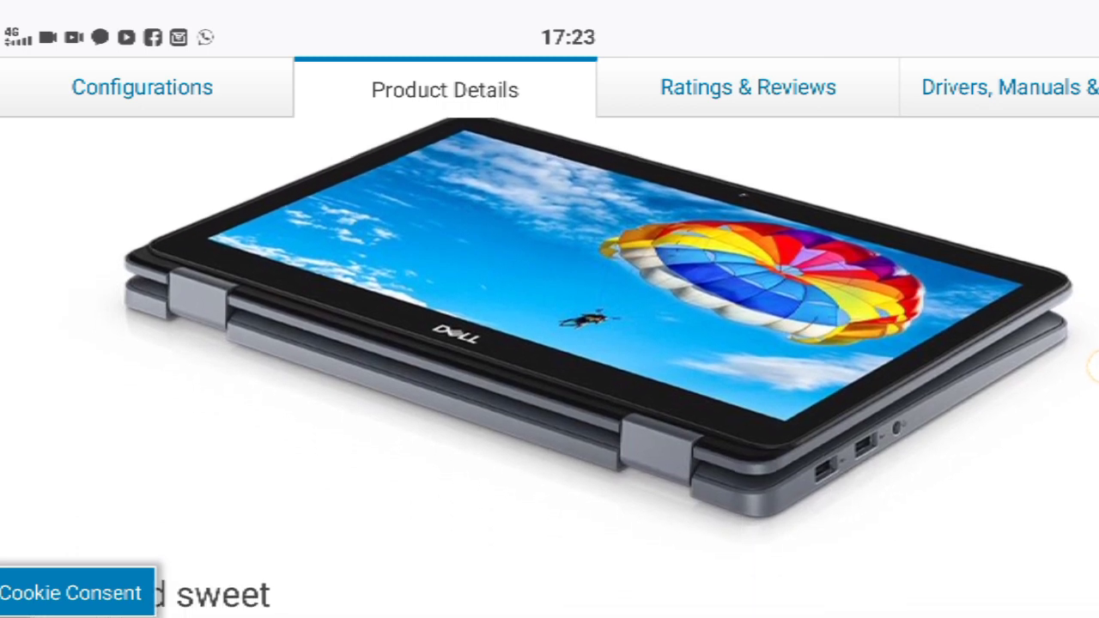
{"action": "scroll", "scroll_direction": "down", "scroll_amount": 3}
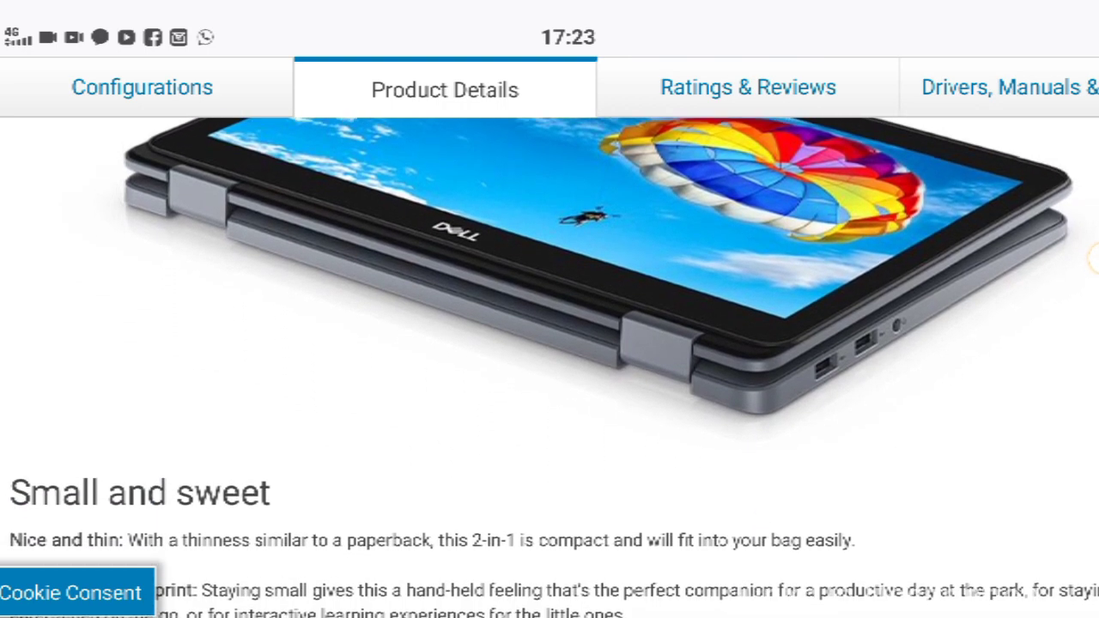
{"action": "scroll", "scroll_direction": "down", "scroll_amount": 3}
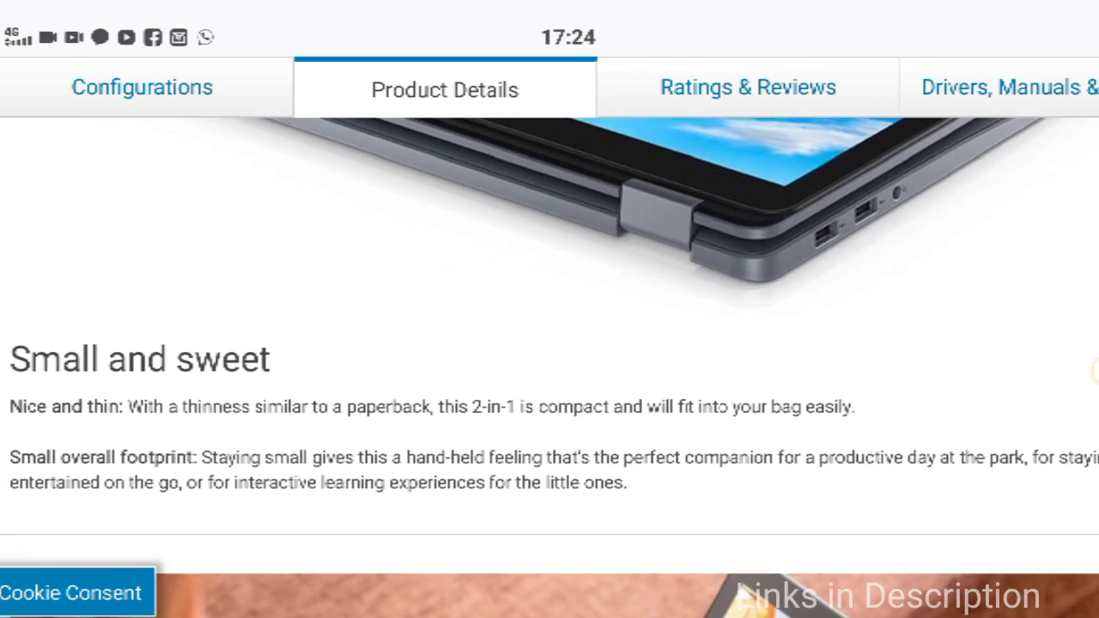
{"action": "scroll", "scroll_direction": "down", "scroll_amount": 3}
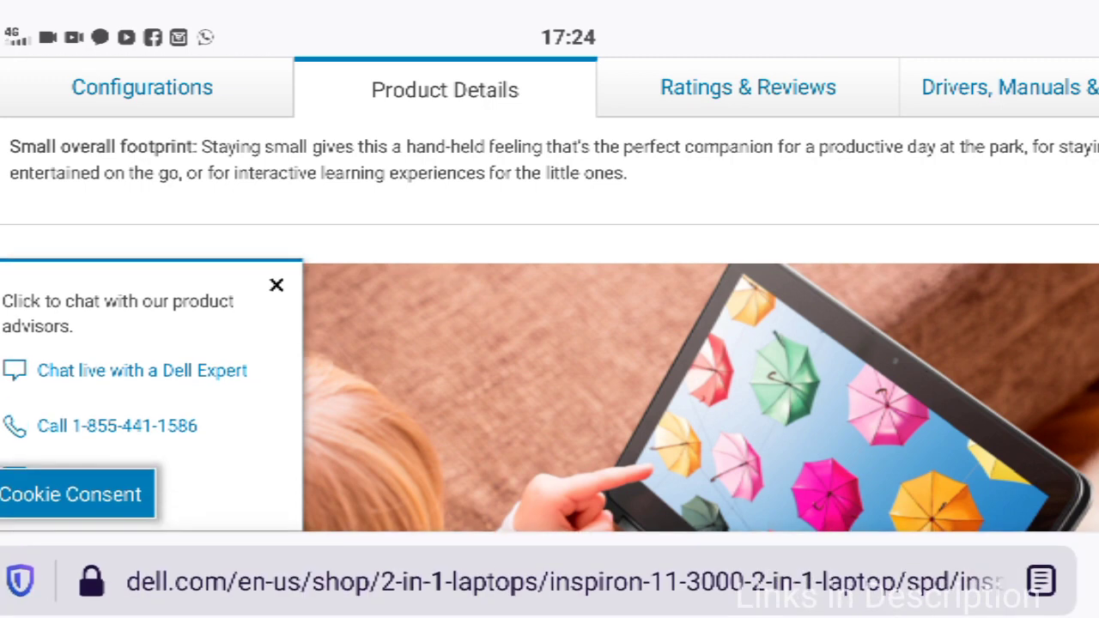
Dismiss the product advisor chat offer and reach Essentials for life on-the-go
{"action": "left_click", "coordinate": [276, 285]}
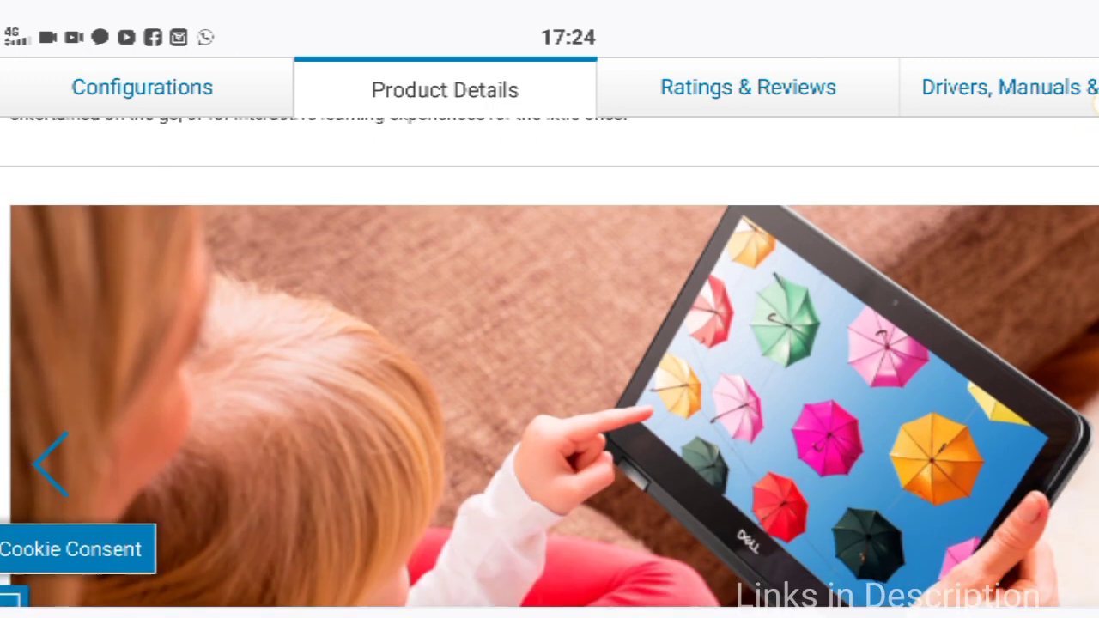
{"action": "scroll", "scroll_direction": "down", "scroll_amount": 3}
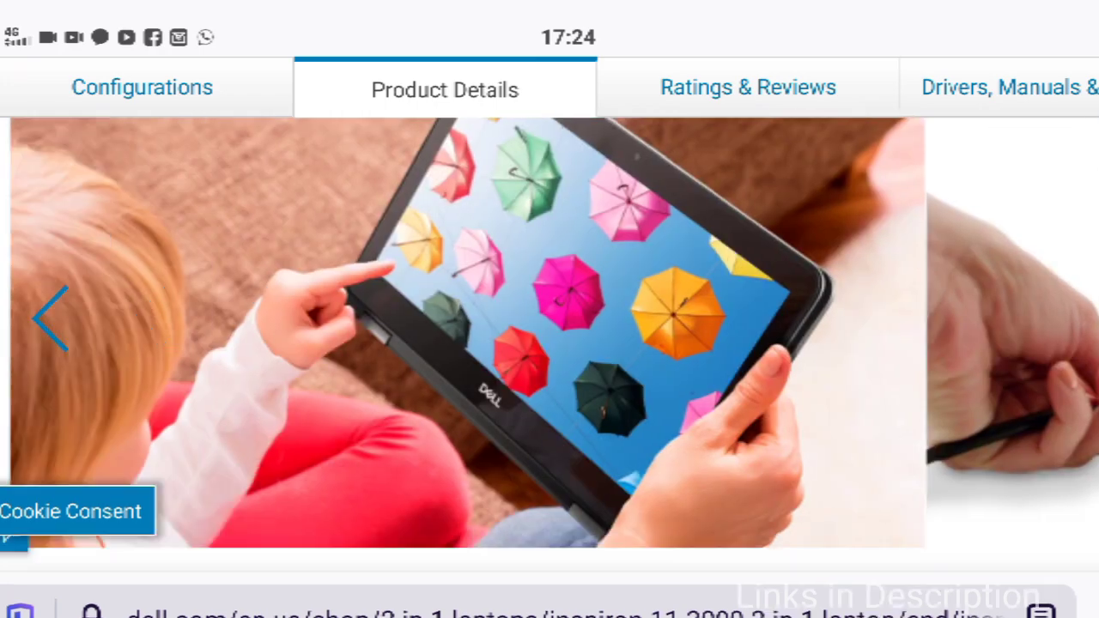
{"action": "scroll", "scroll_direction": "down", "scroll_amount": 3}
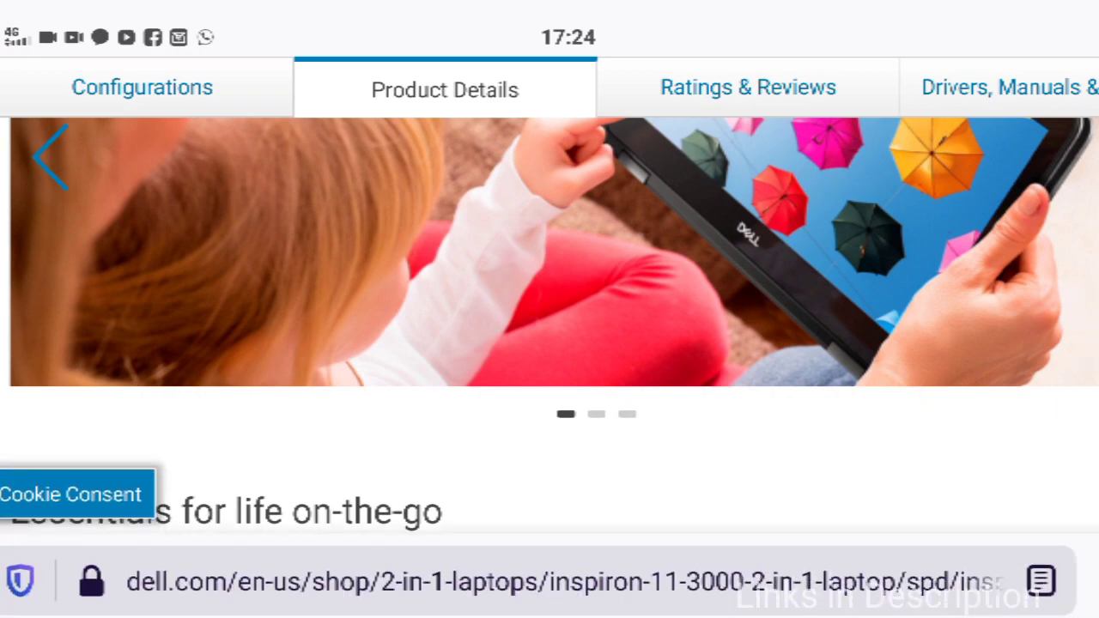
{"action": "scroll", "scroll_direction": "down", "scroll_amount": 3}
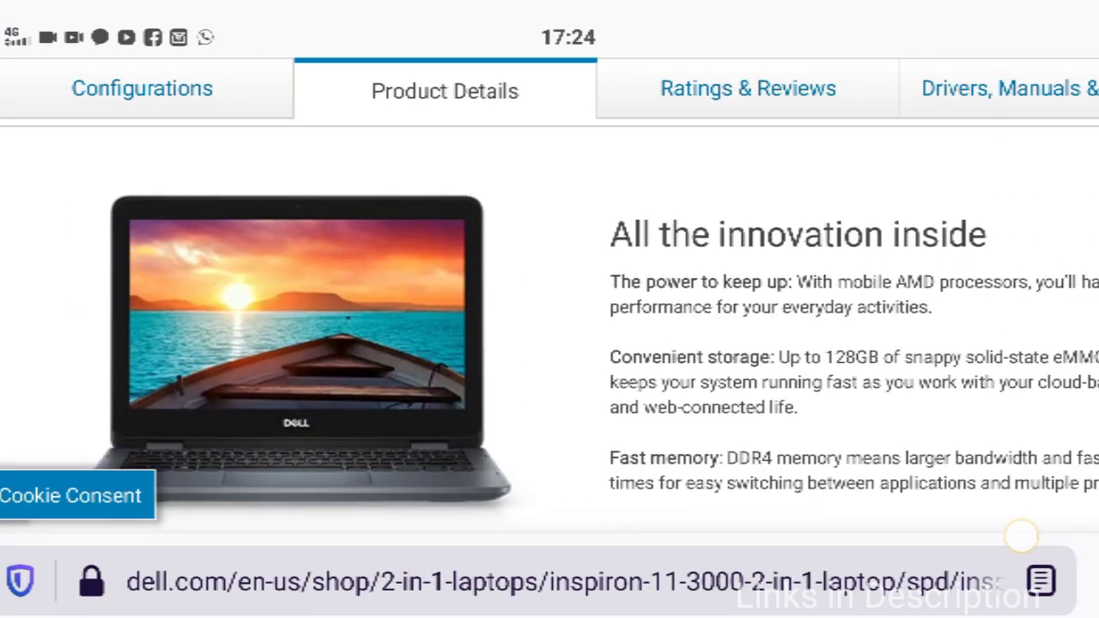
Continue past the photo carousel to the All the innovation inside section
{"action": "scroll", "scroll_direction": "up", "scroll_amount": 3}
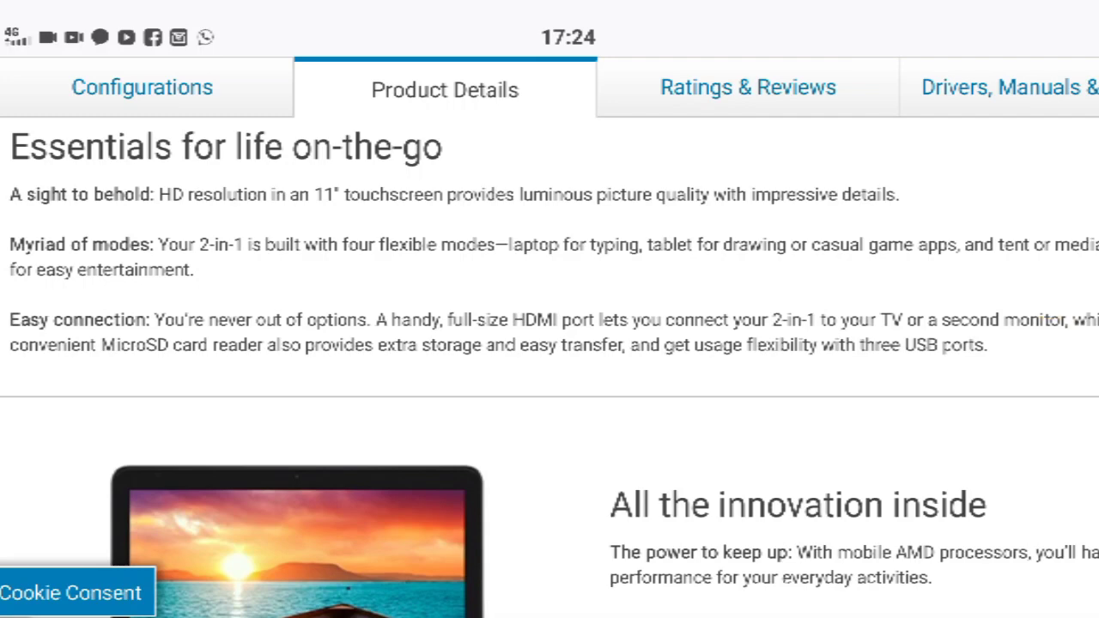
{"action": "scroll", "scroll_direction": "down", "scroll_amount": 3}
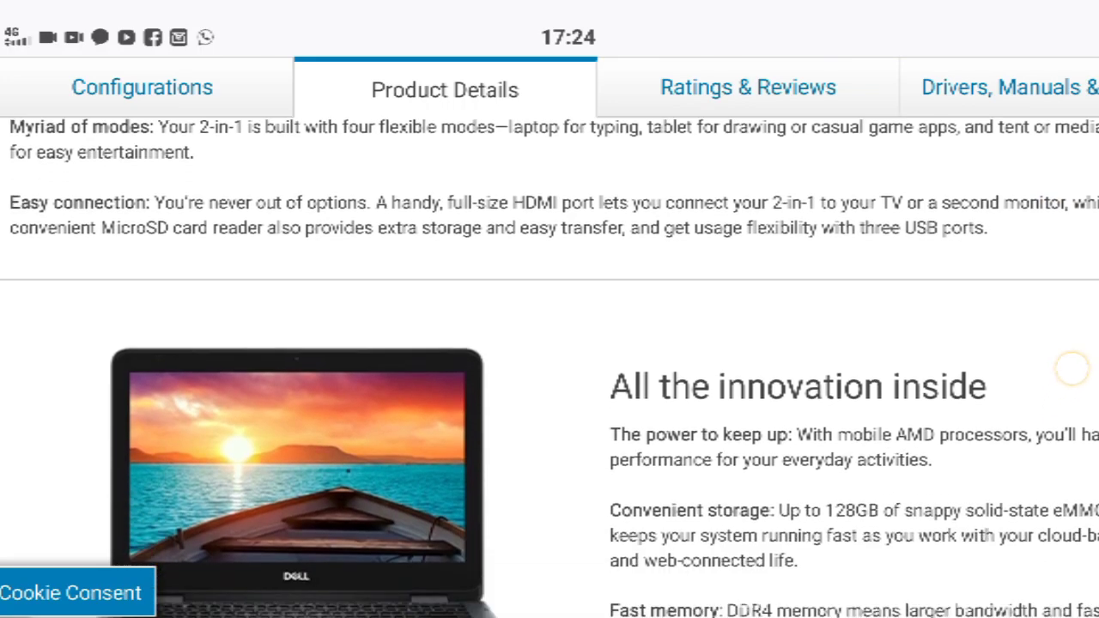
{"action": "scroll", "scroll_direction": "down", "scroll_amount": 3}
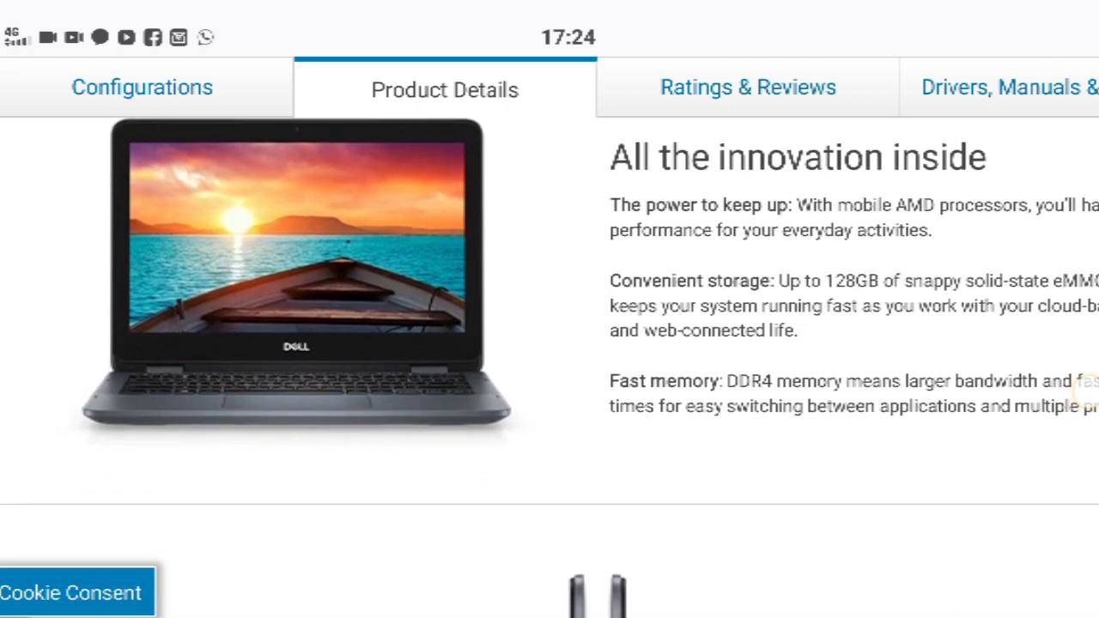
{"action": "scroll", "scroll_direction": "down", "scroll_amount": 3}
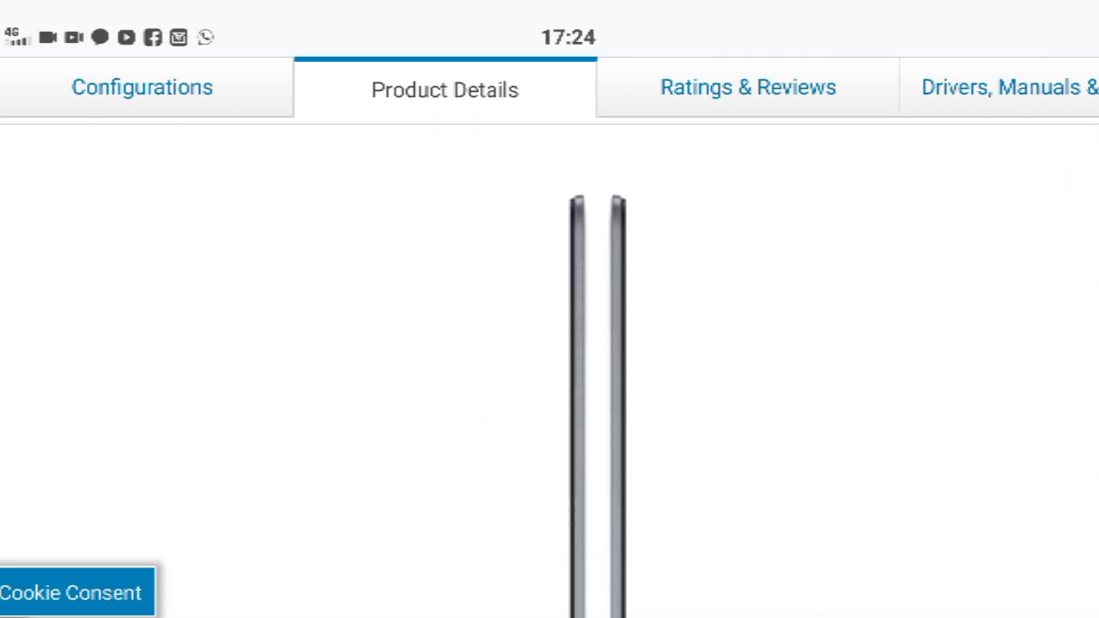
Scroll through Ports & Slots and Dimensions & weight
{"action": "scroll", "scroll_direction": "down", "scroll_amount": 3}
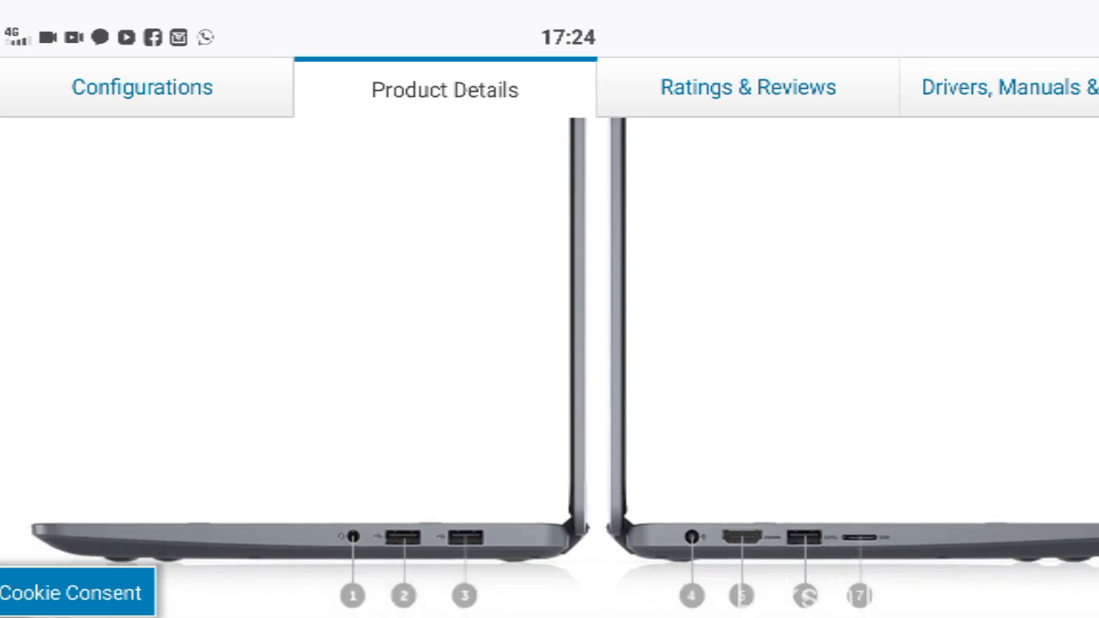
{"action": "scroll", "scroll_direction": "down", "scroll_amount": 3}
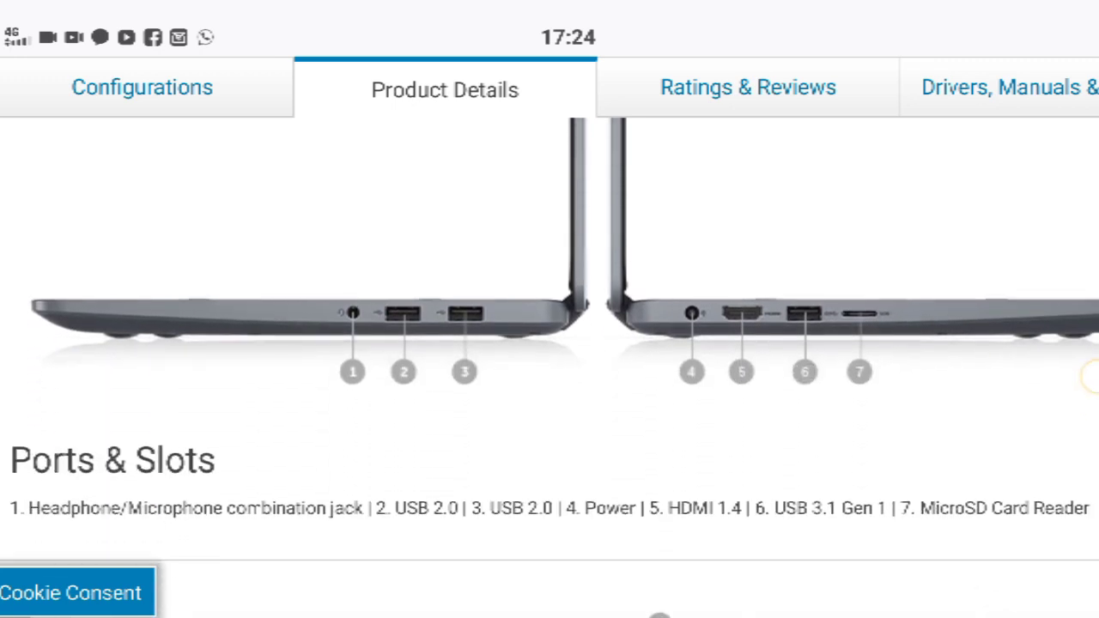
{"action": "scroll", "scroll_direction": "down", "scroll_amount": 3}
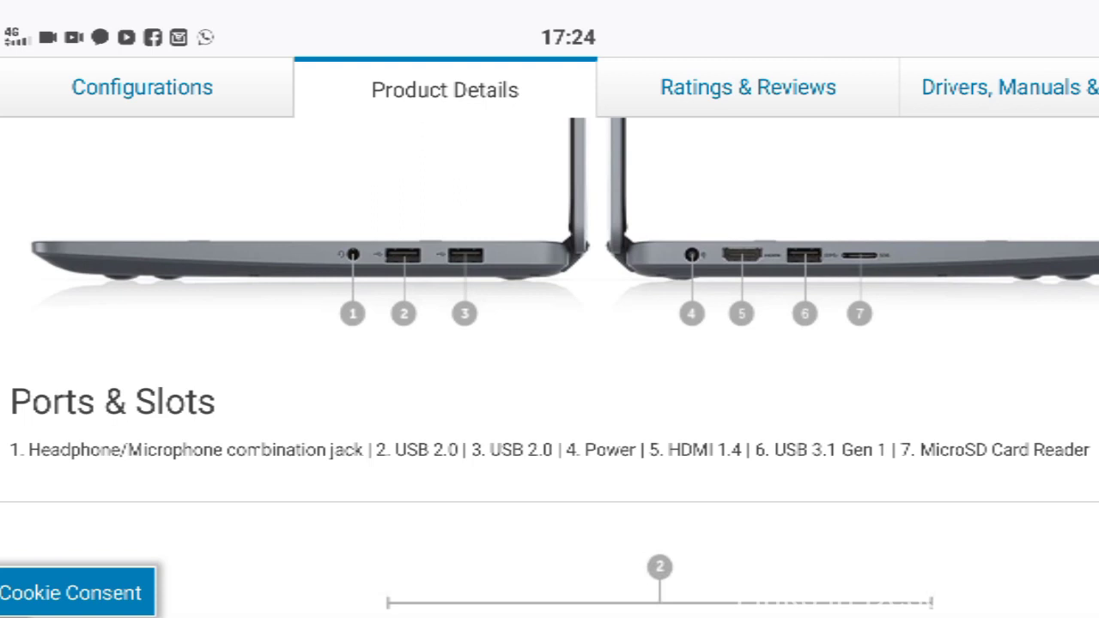
{"action": "scroll", "scroll_direction": "down", "scroll_amount": 3}
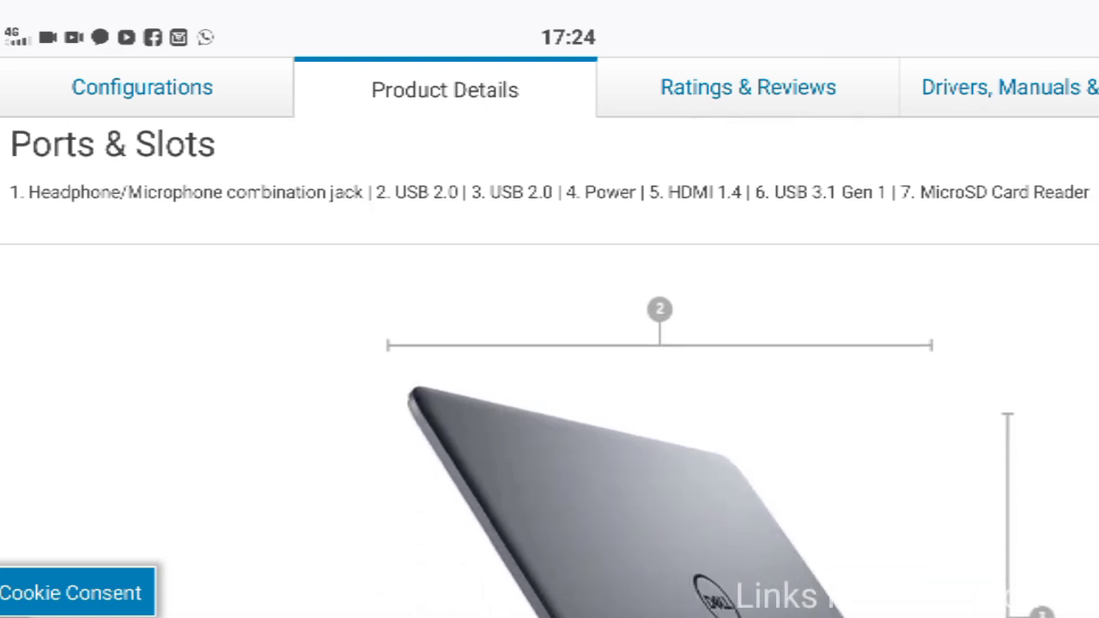
{"action": "scroll", "scroll_direction": "down", "scroll_amount": 3}
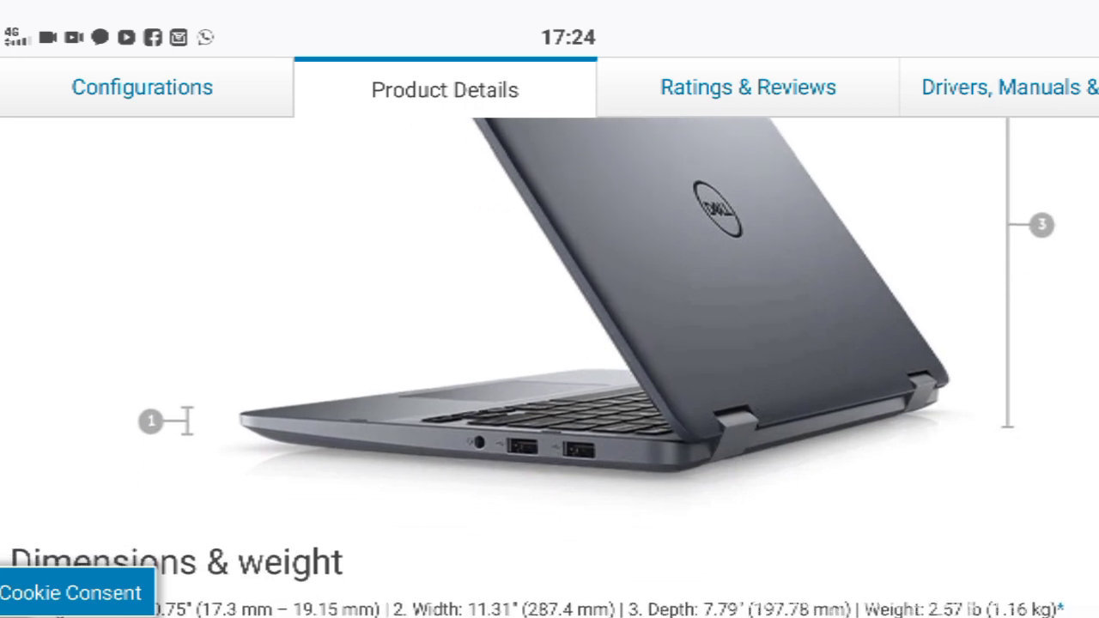
{"action": "scroll", "scroll_direction": "down", "scroll_amount": 3}
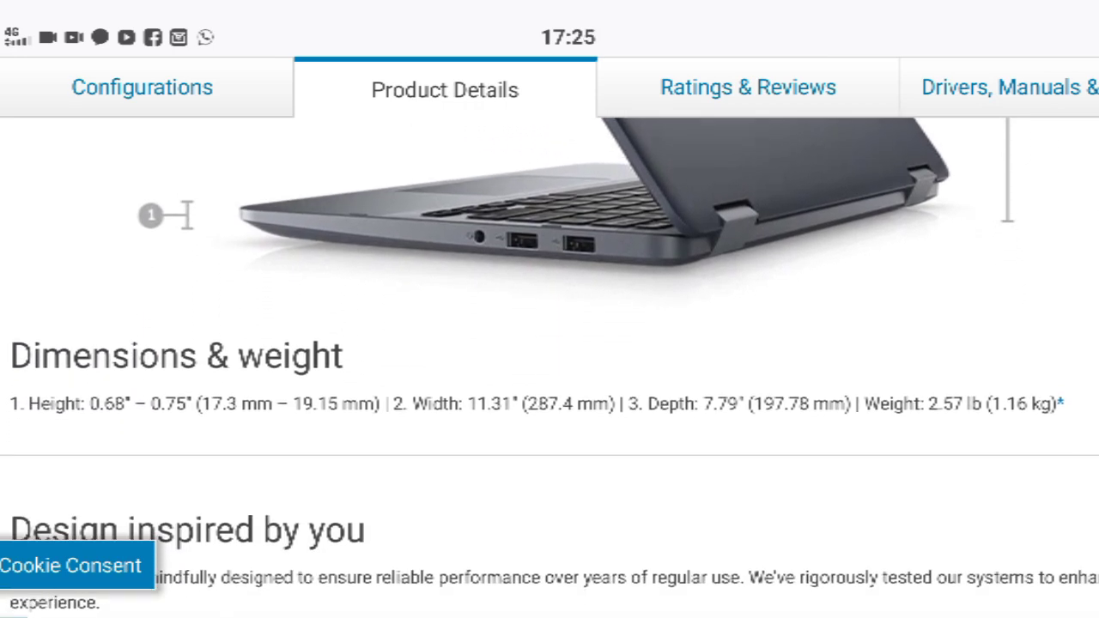
Continue past Design inspired by you to the Essential accessories lineup
{"action": "scroll", "scroll_direction": "down", "scroll_amount": 3}
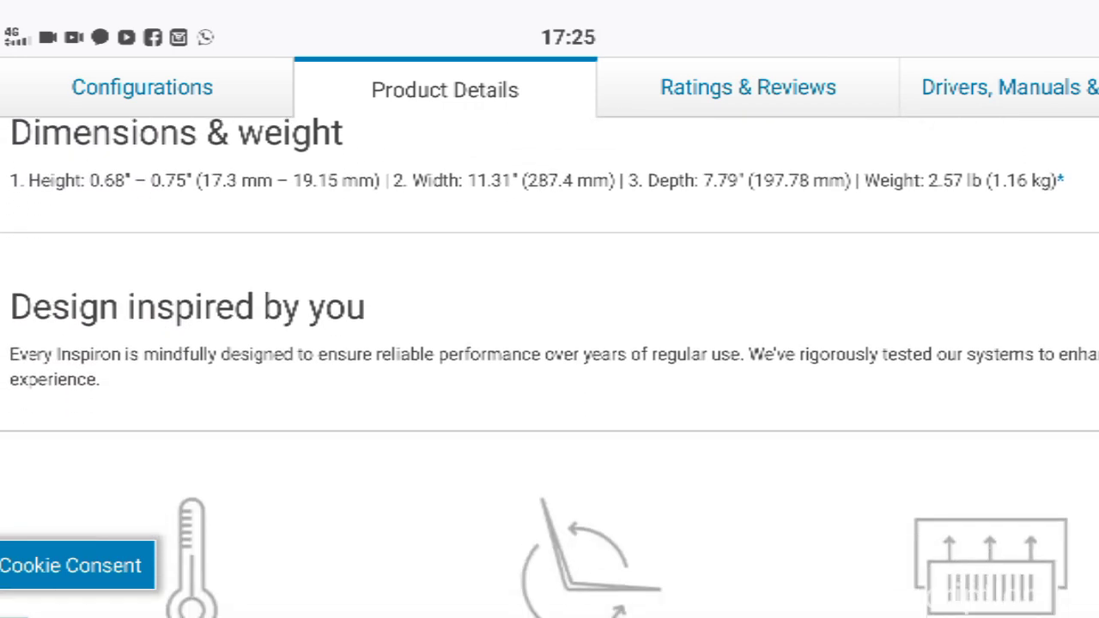
{"action": "scroll", "scroll_direction": "down", "scroll_amount": 3}
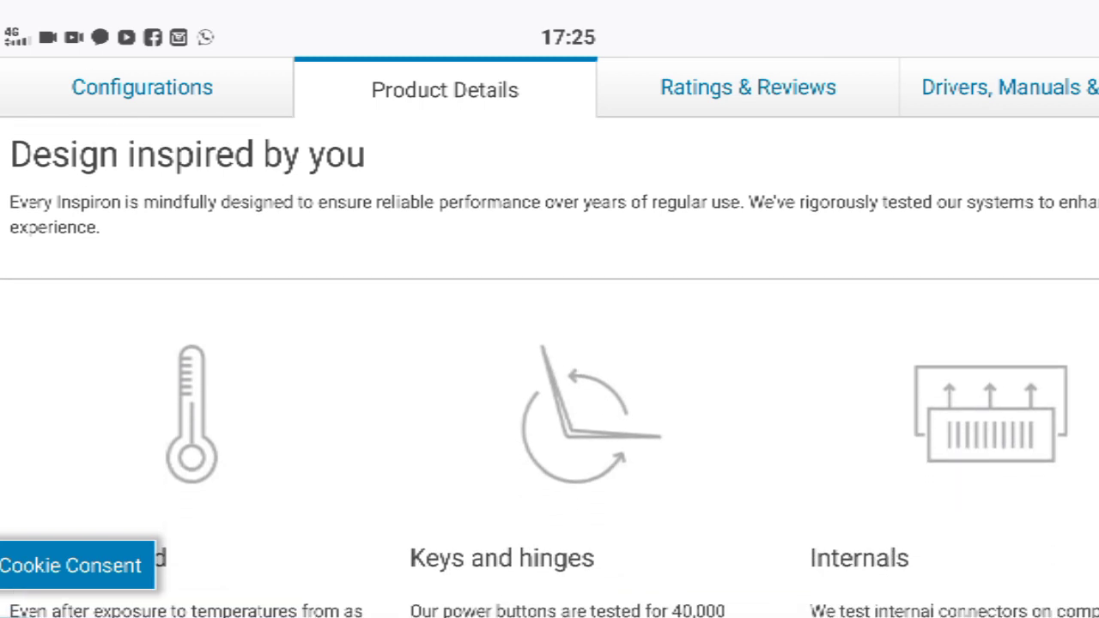
{"action": "scroll", "scroll_direction": "down", "scroll_amount": 3}
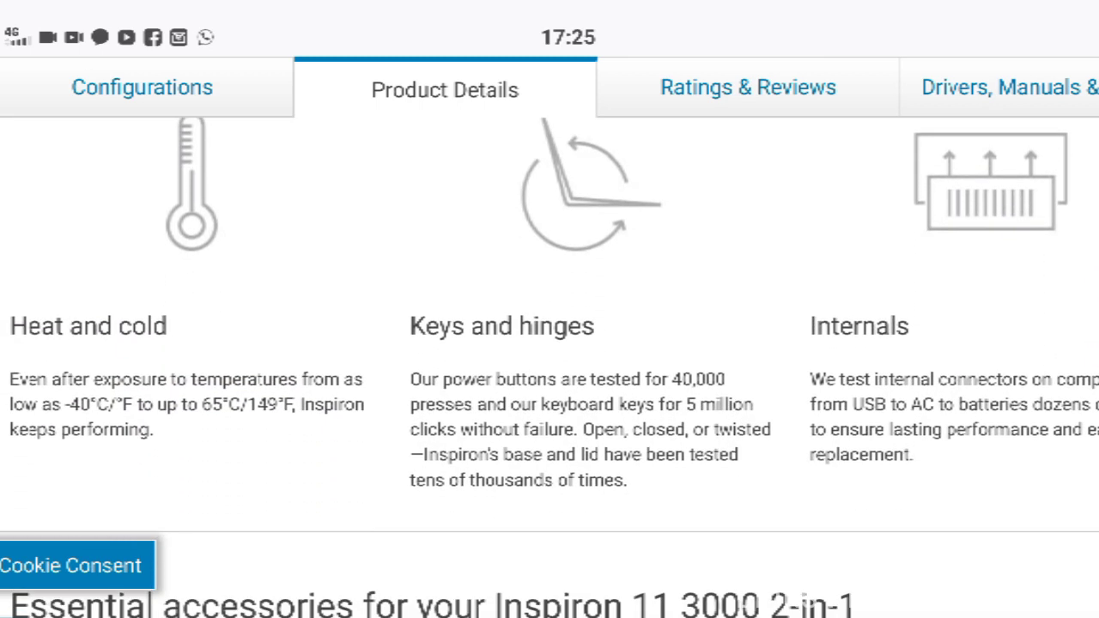
{"action": "scroll", "scroll_direction": "down", "scroll_amount": 3}
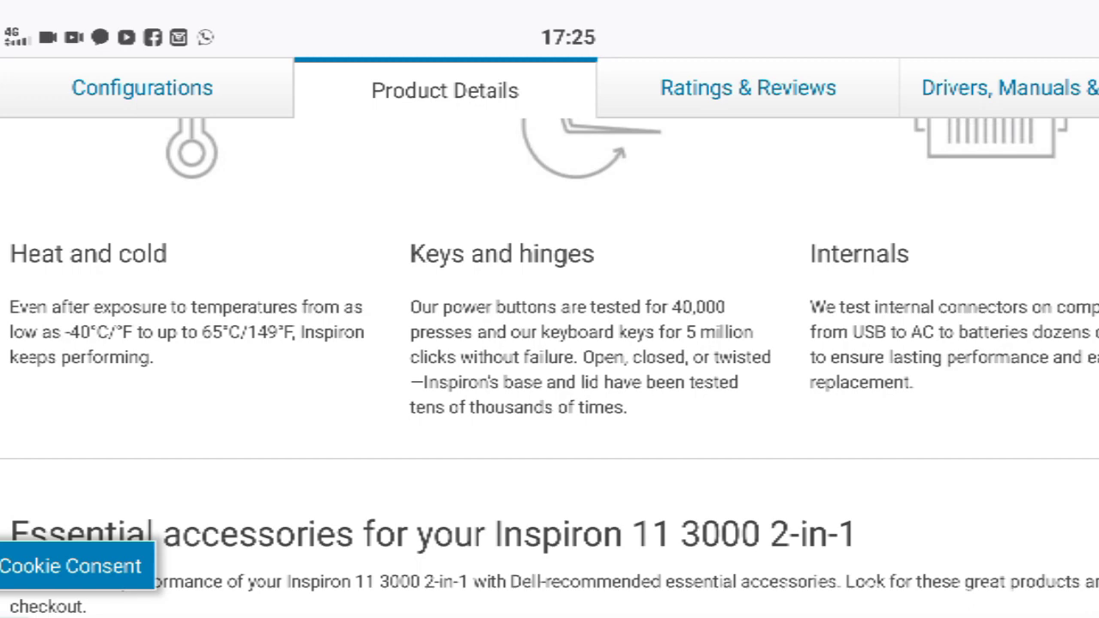
{"action": "scroll", "scroll_direction": "down", "scroll_amount": 3}
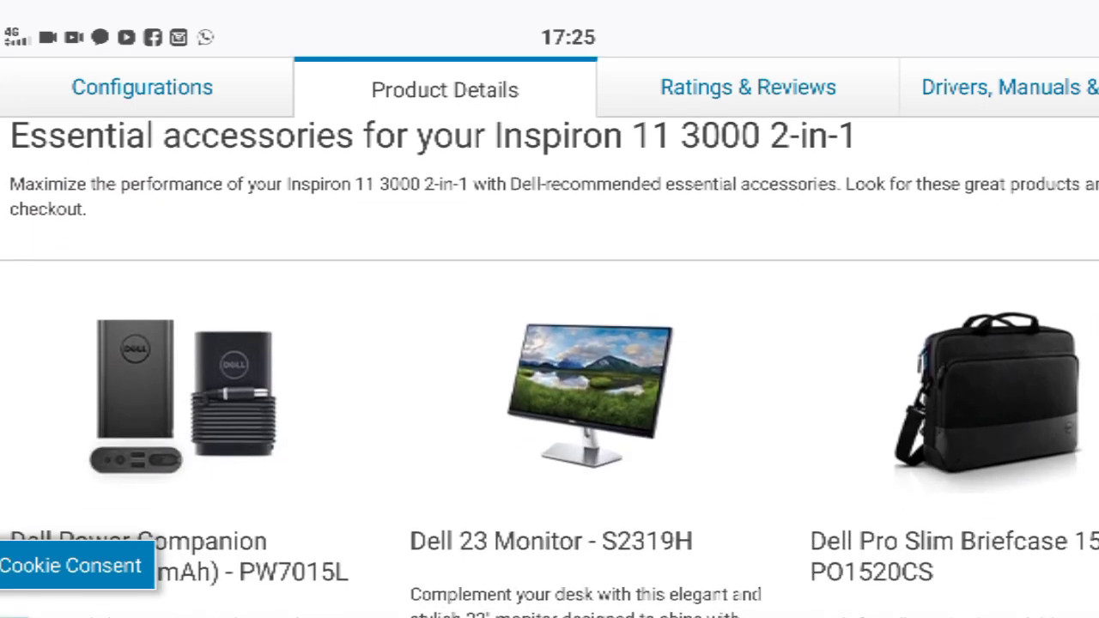
{"action": "scroll", "scroll_direction": "down", "scroll_amount": 3}
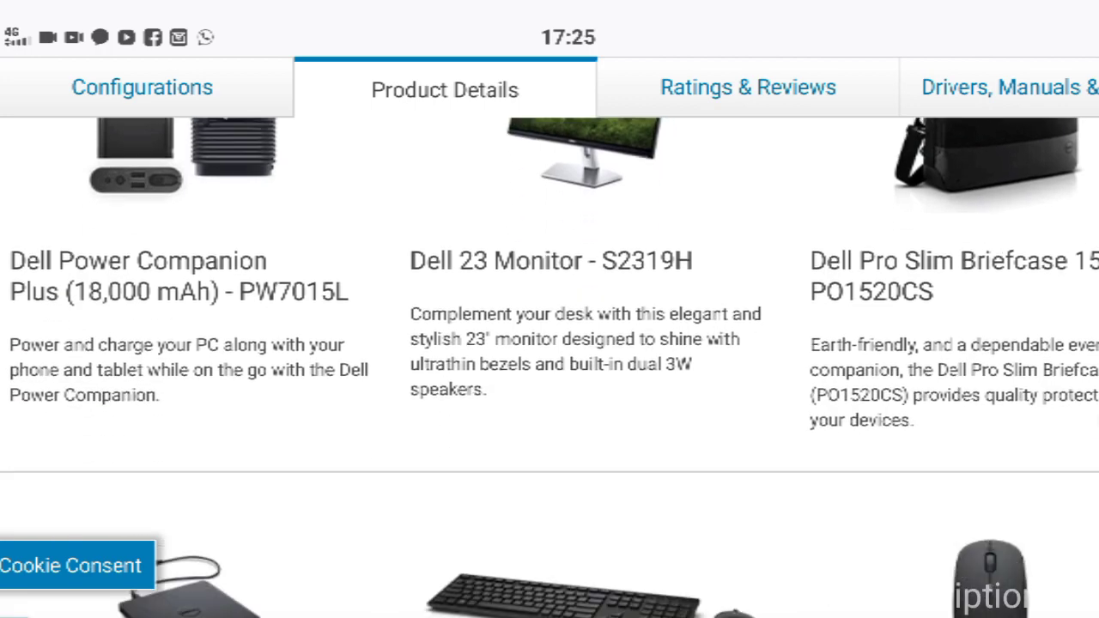